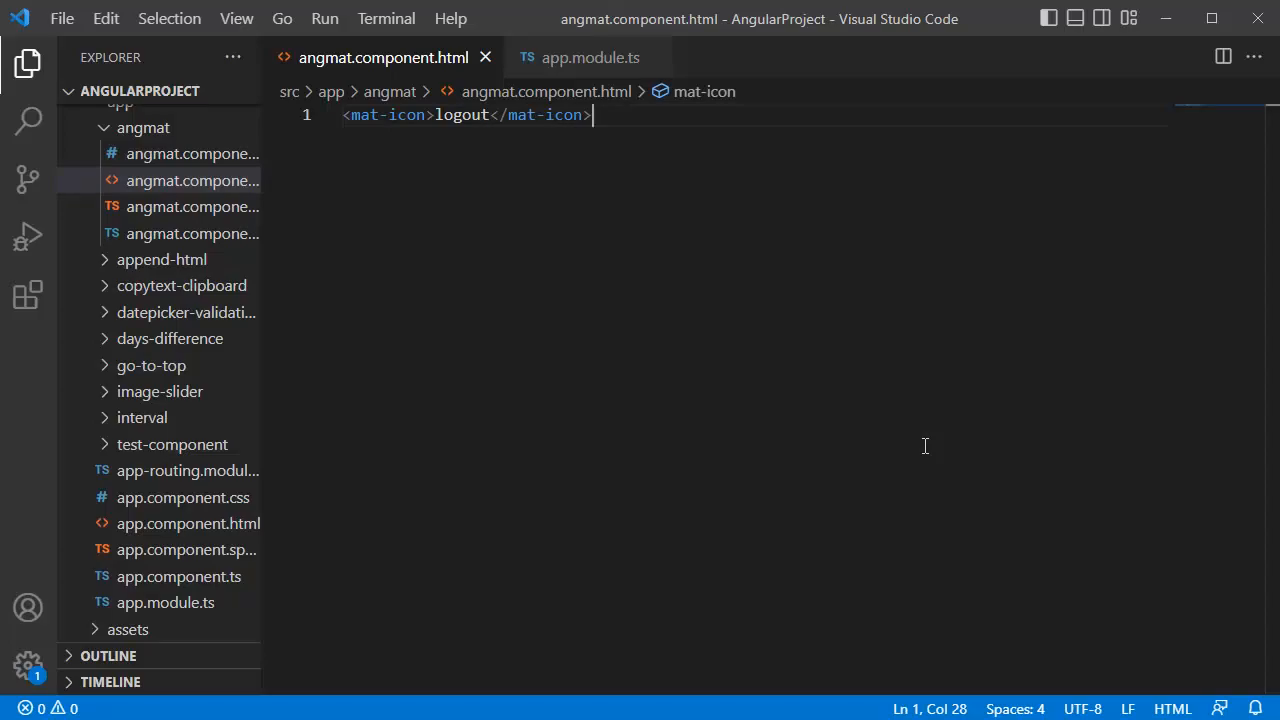
Duplicate the logout mat-icon line twice and give the first icon color="primary".
{"action": "key", "text": "ctrl+a"}
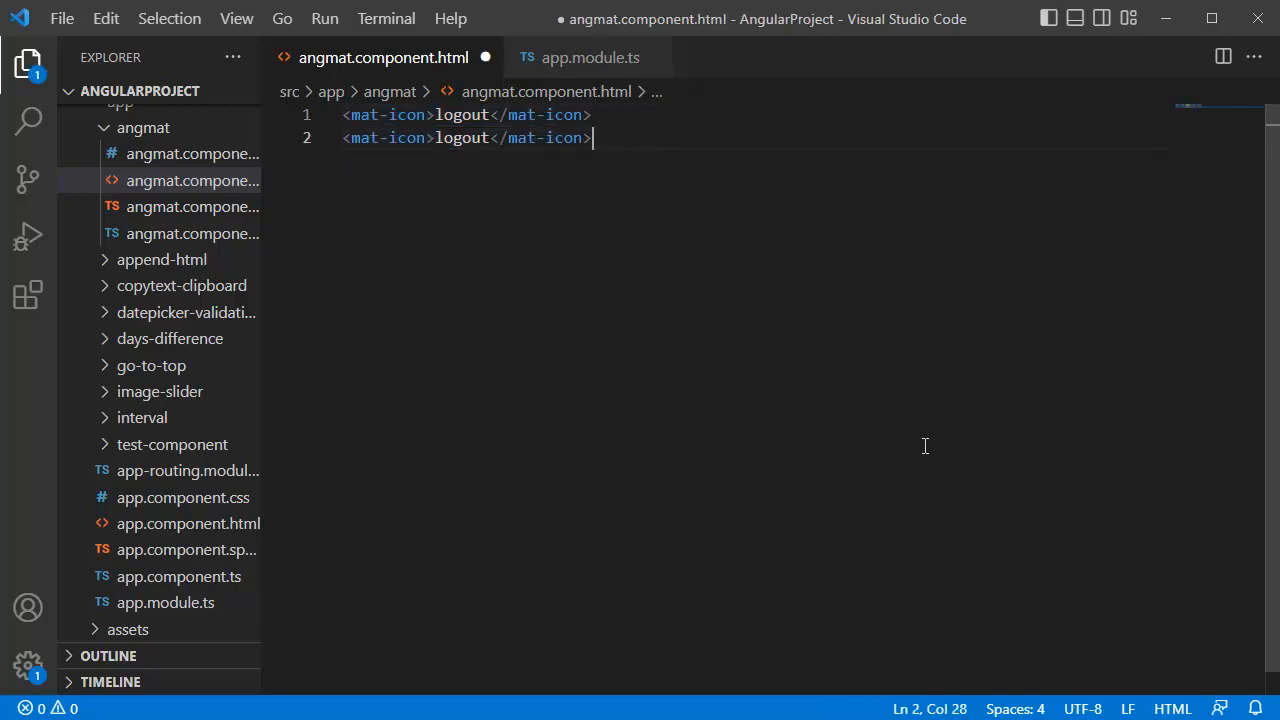
{"action": "key", "text": "Enter"}
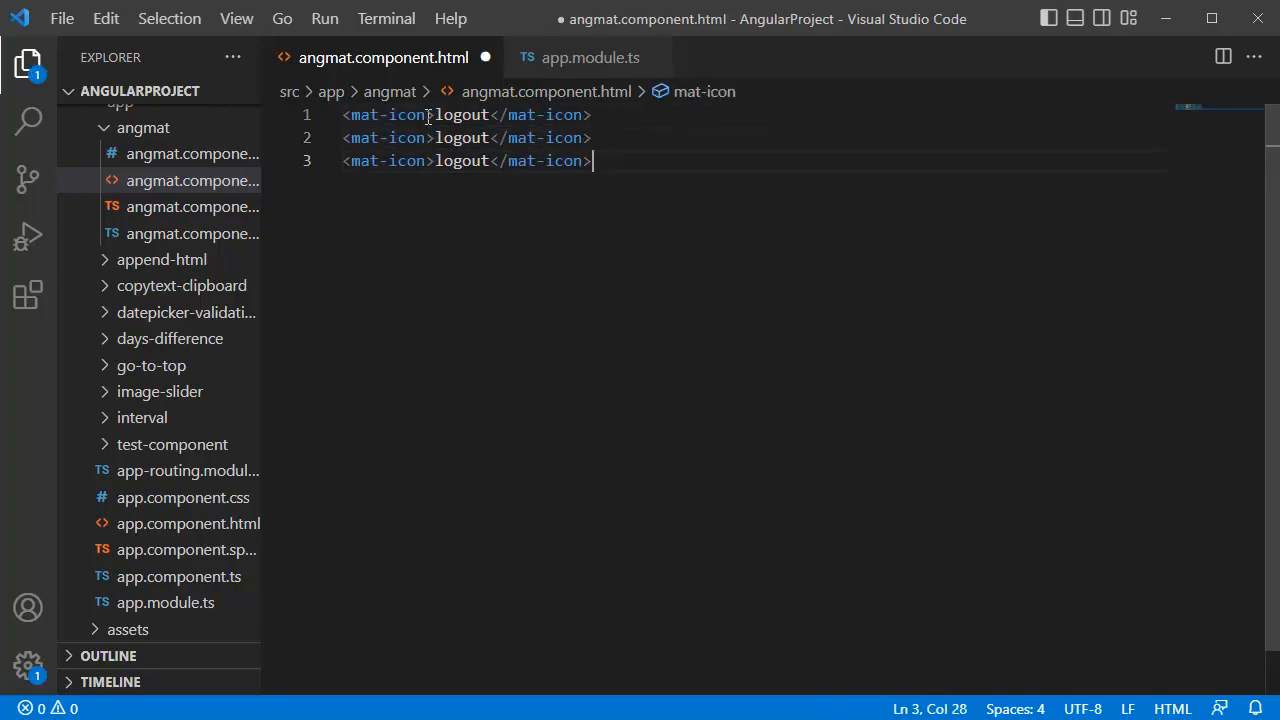
{"action": "type", "text": "c"}
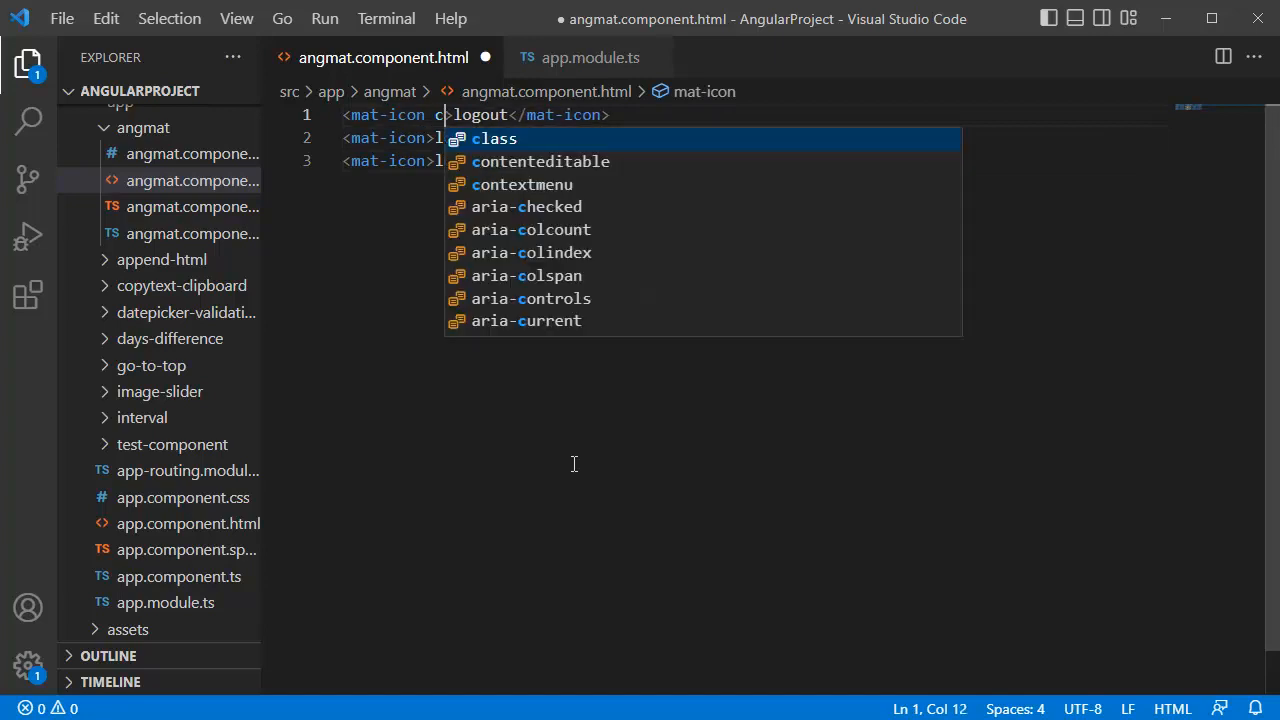
{"action": "type", "text": "olor"}
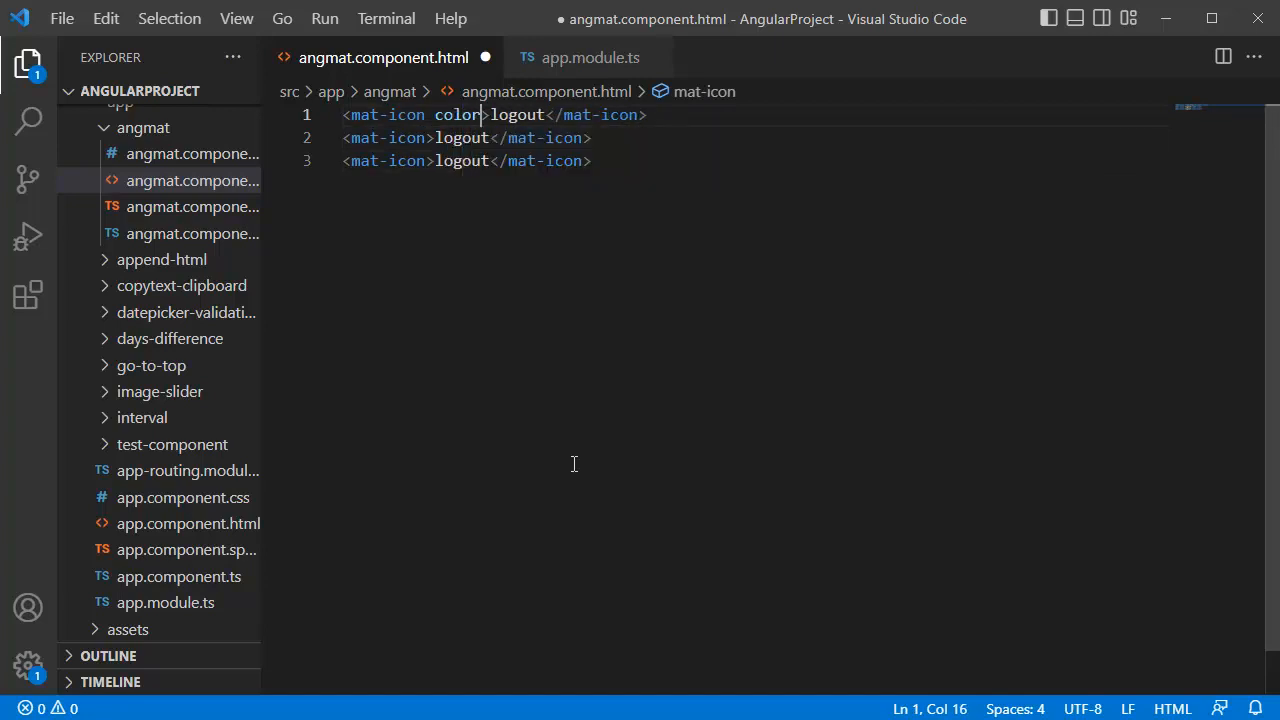
{"action": "type", "text": "=\""}
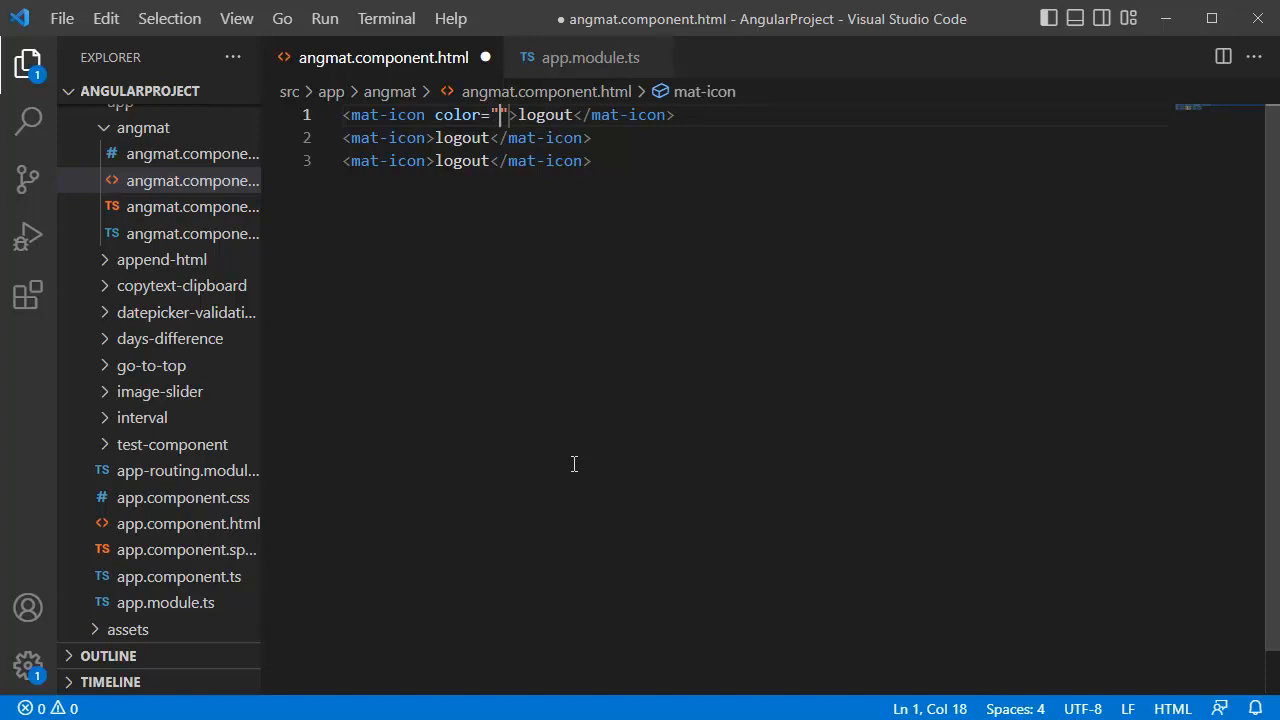
{"action": "type", "text": "p"}
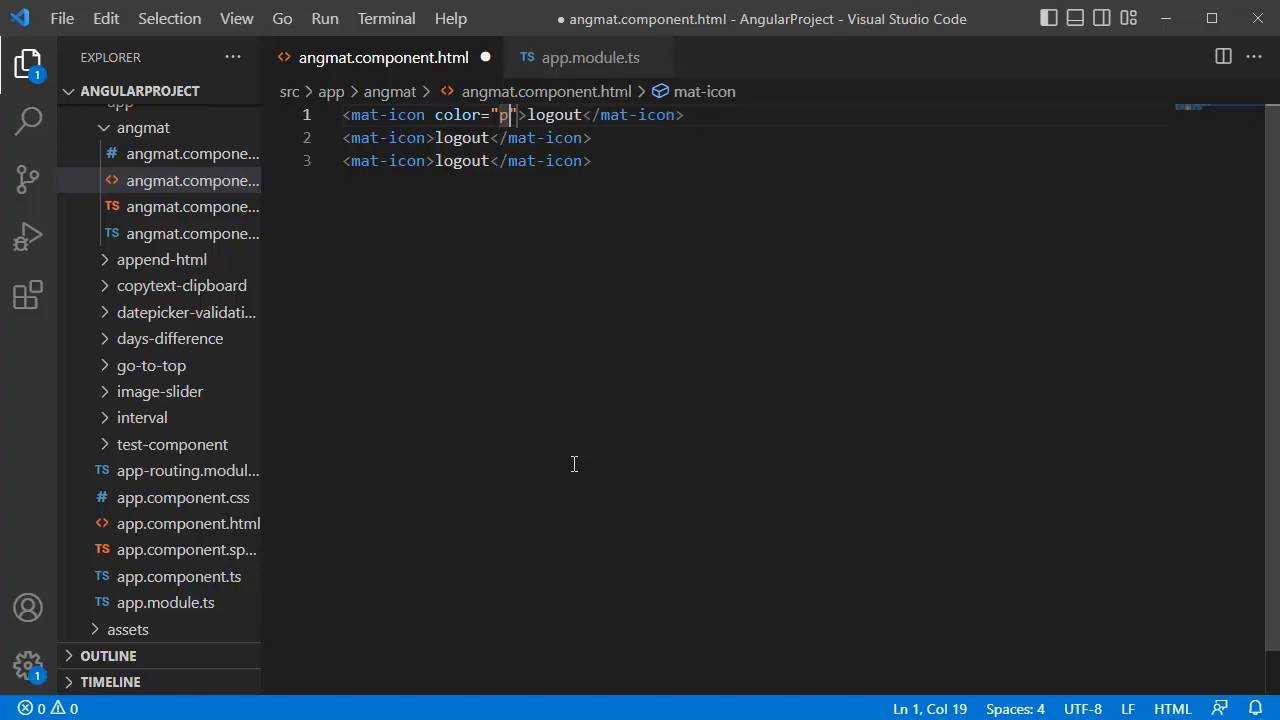
{"action": "type", "text": "rimary"}
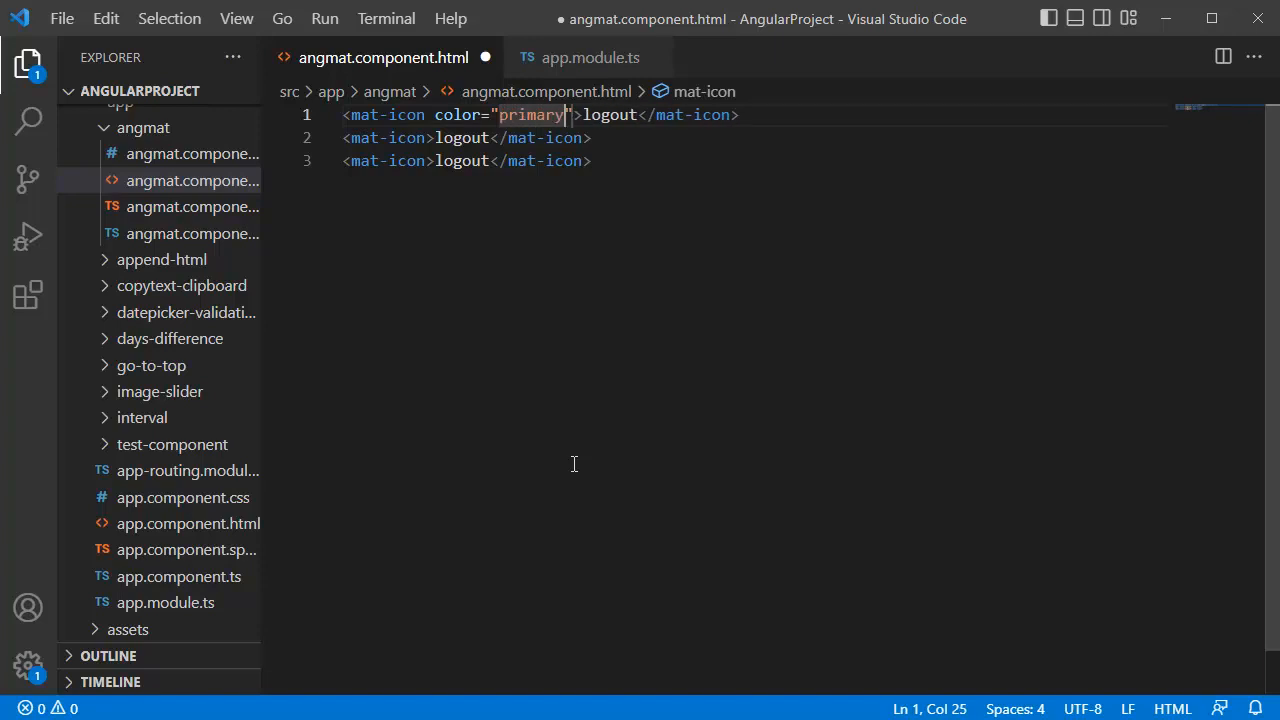
Give the second and third logout icons color="accent" and color="warn", then save.
{"action": "left_click", "coordinate": [466, 138]}
{"action": "type", "text": " color=\"primary"}
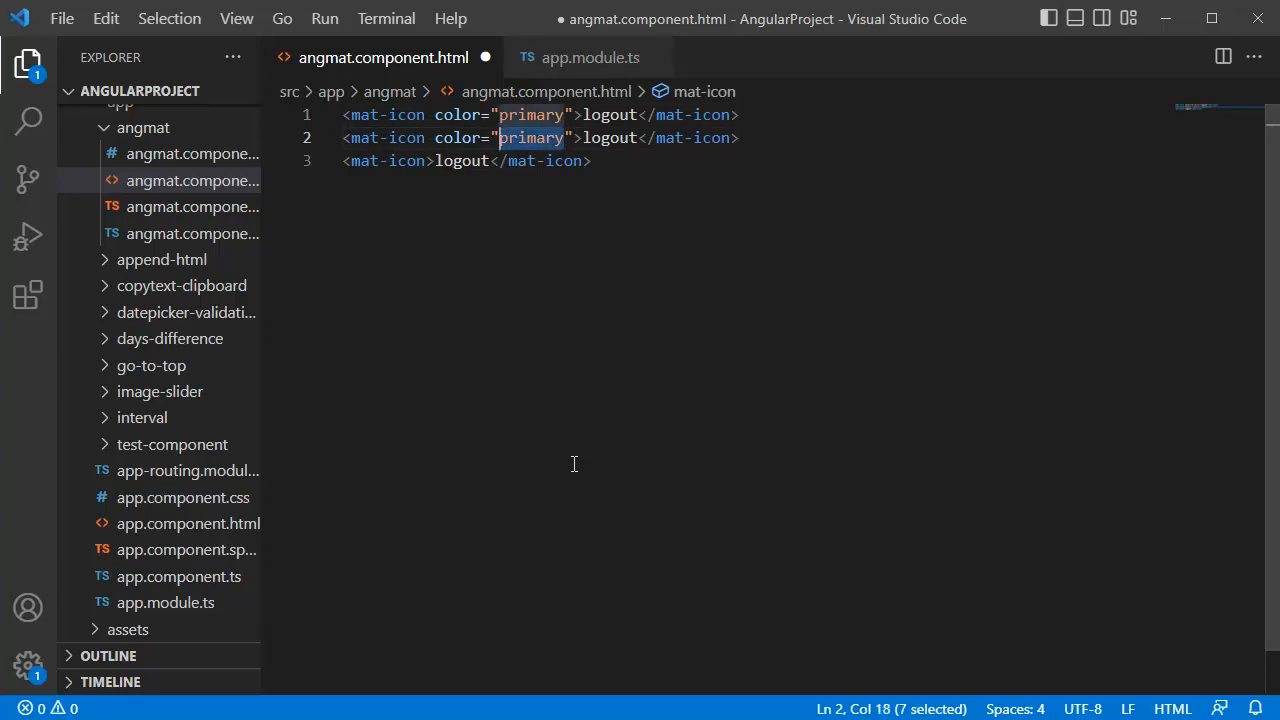
{"action": "type", "text": "accent"}
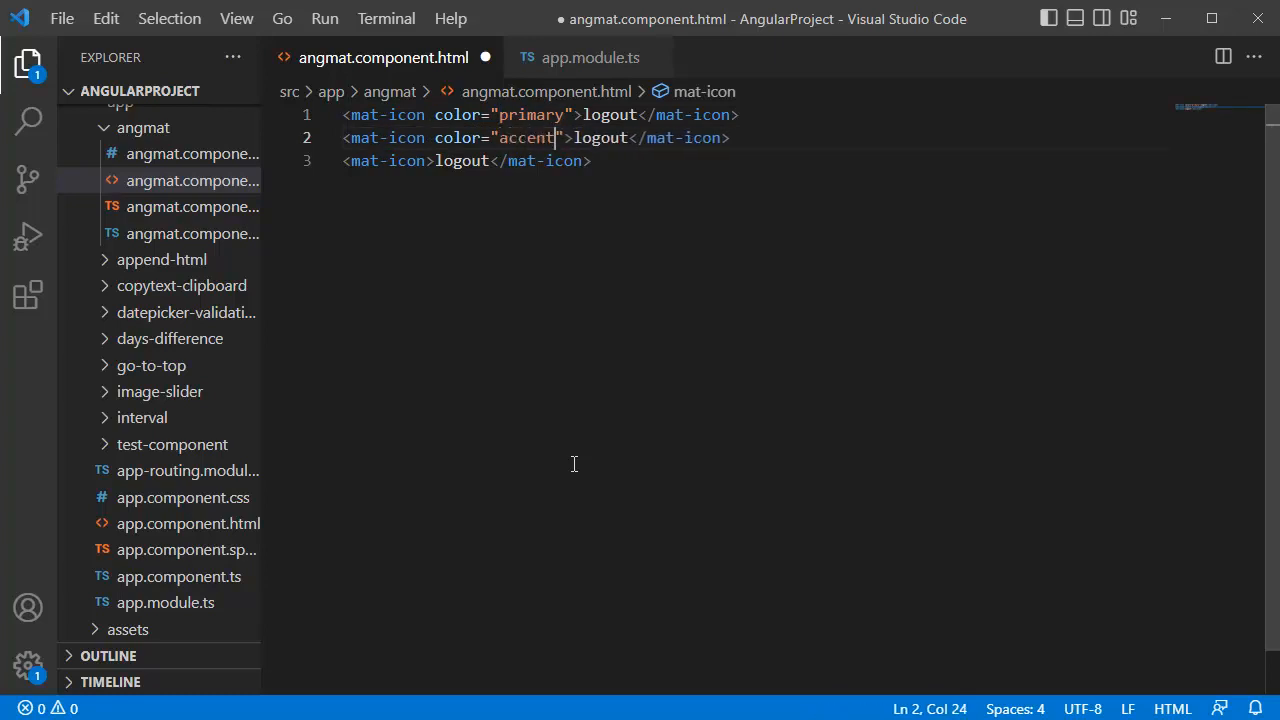
{"action": "left_click", "coordinate": [436, 160]}
{"action": "type", "text": " color=\"primary"}
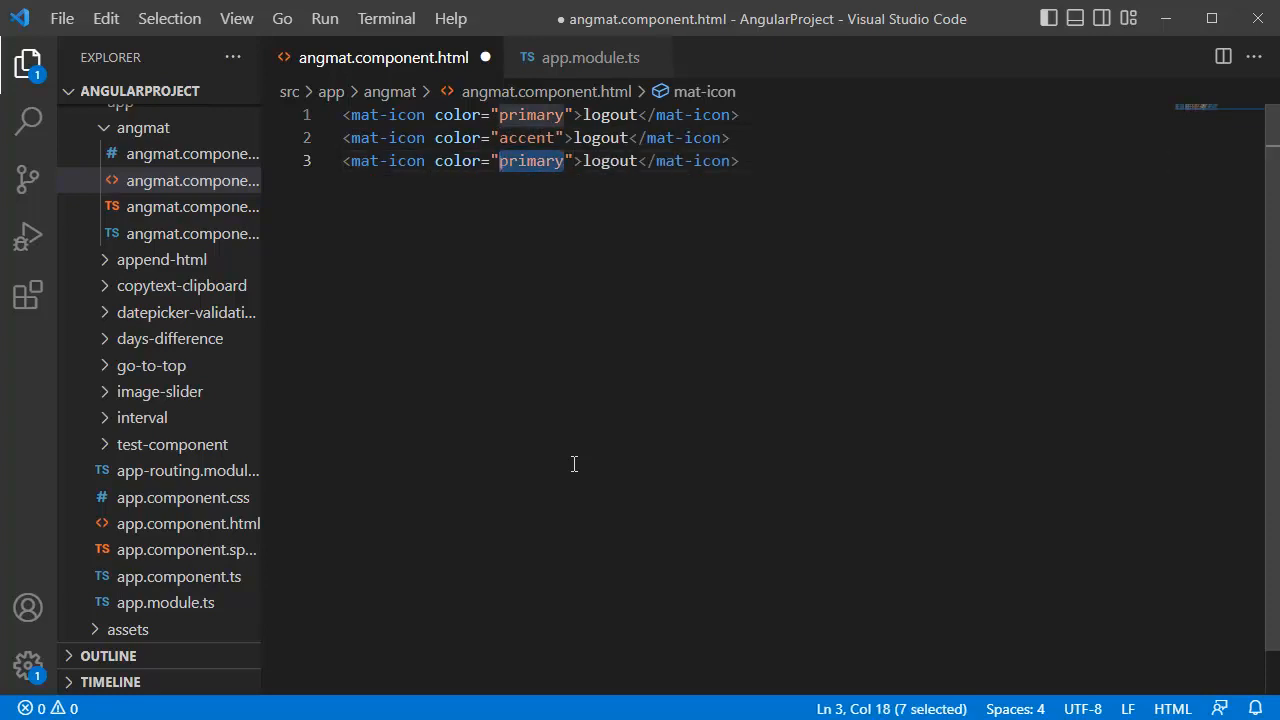
{"action": "type", "text": "warn"}
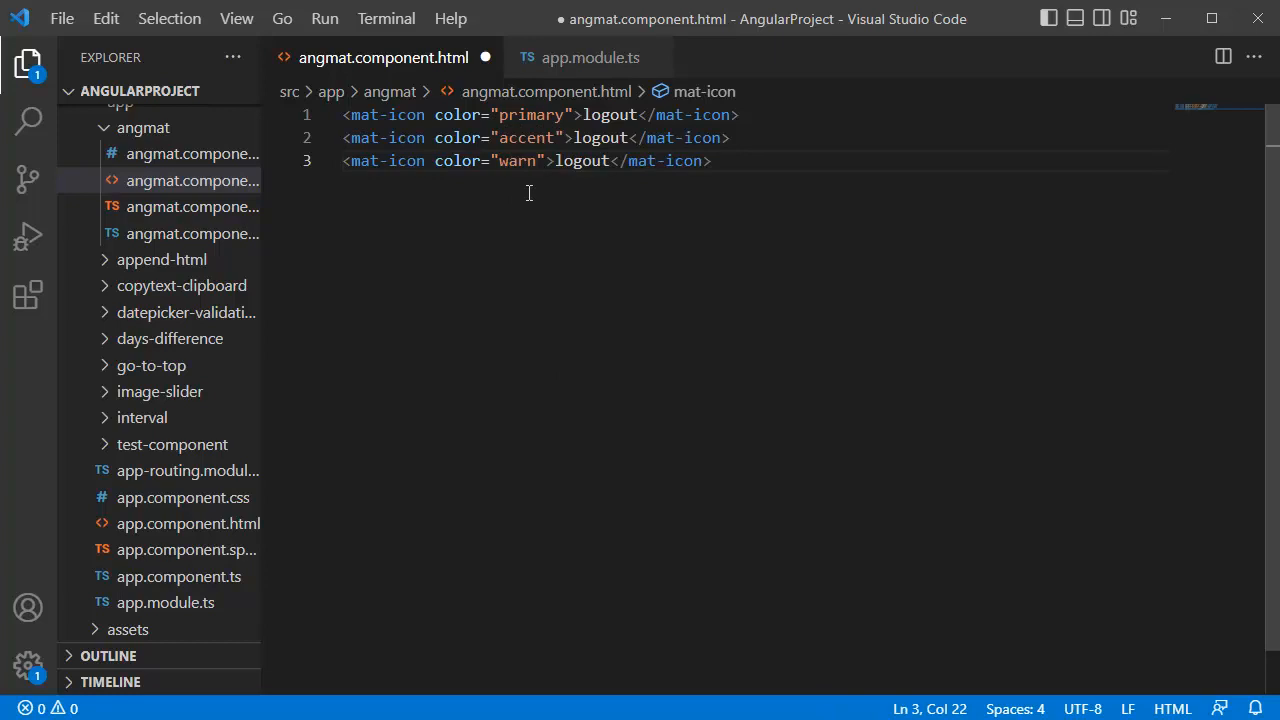
{"action": "key", "text": "ctrl+s"}
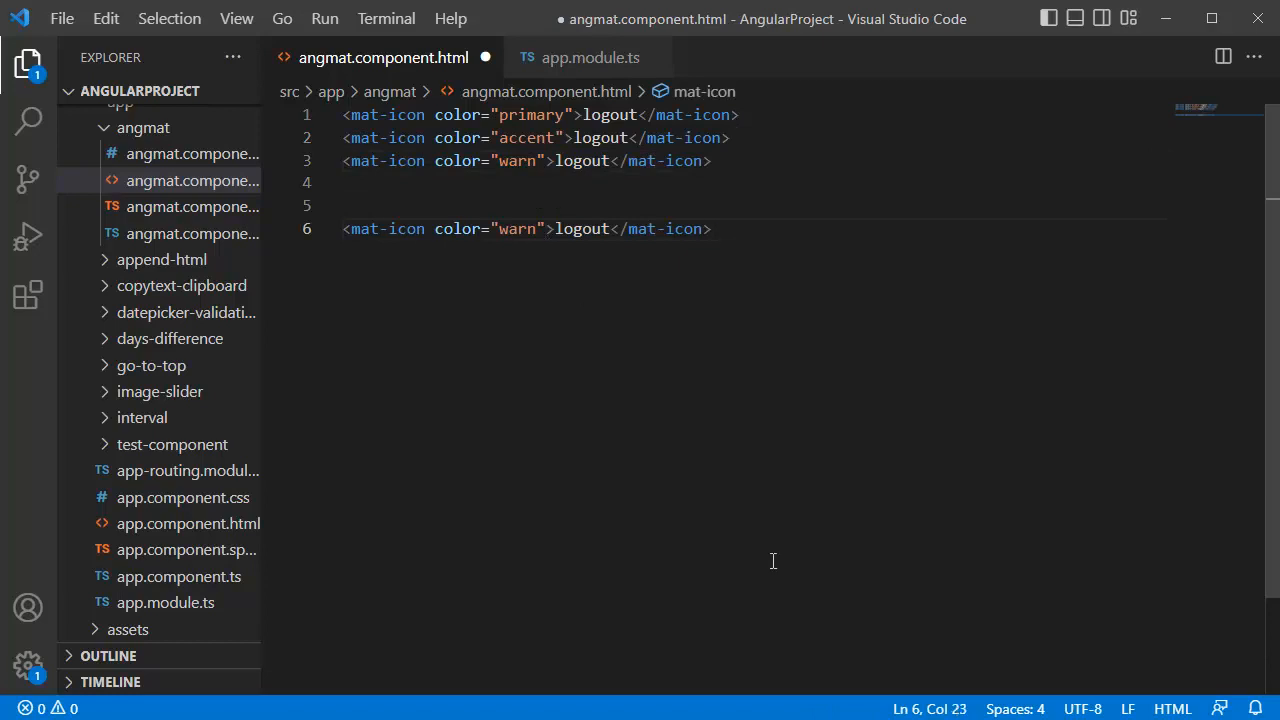
Add style="color: #960b0b;" to the fourth logout mat-icon and save the template.
{"action": "type", "text": "\" \""}
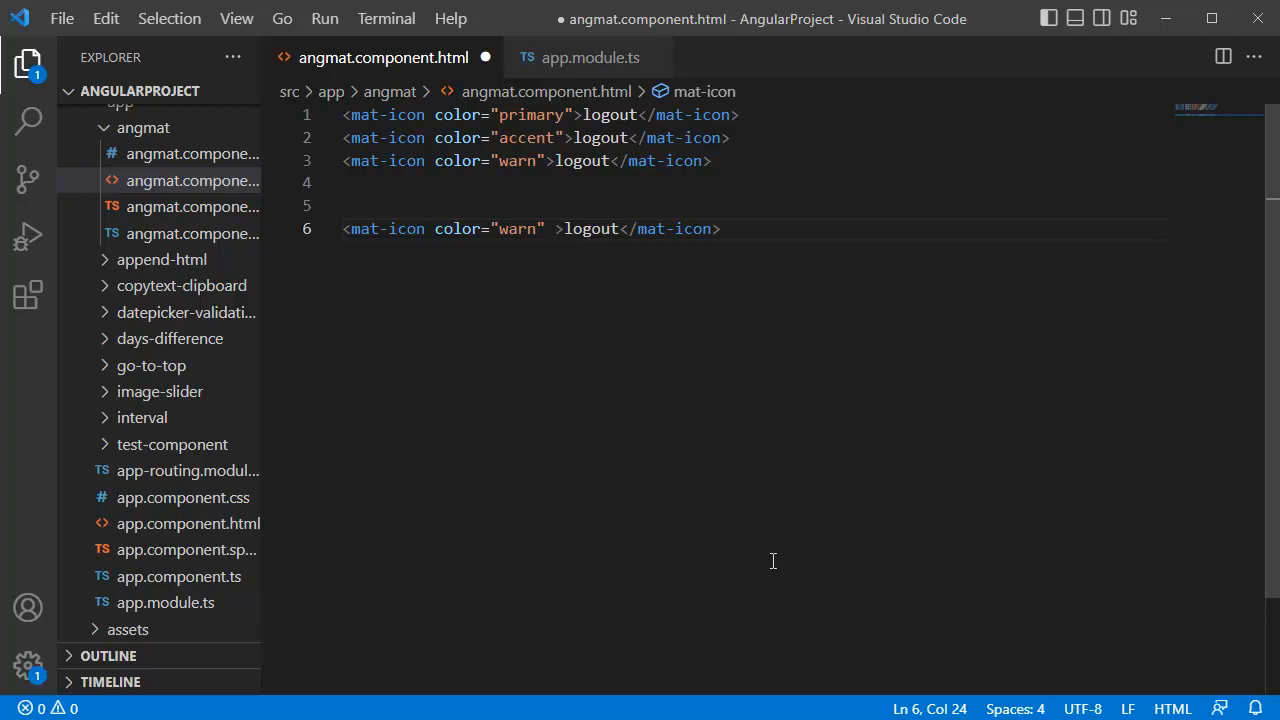
{"action": "type", "text": "style=\"color: ;"}
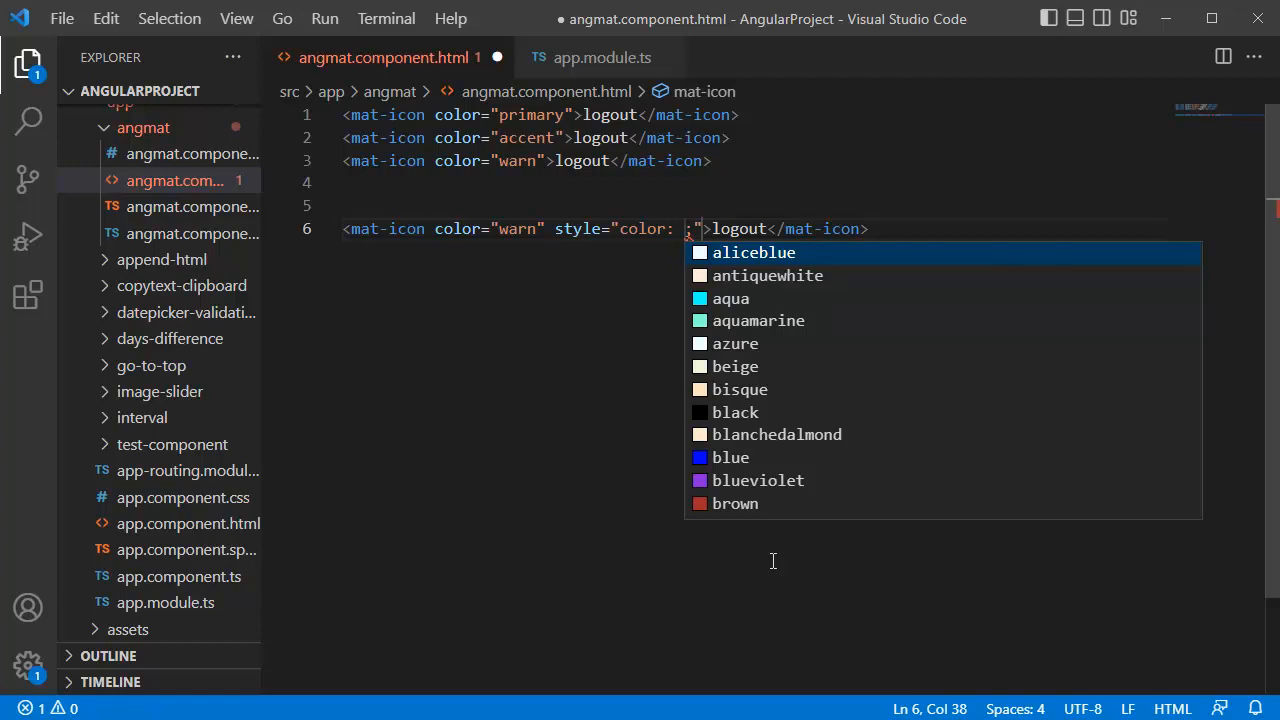
{"action": "type", "text": "#9"}
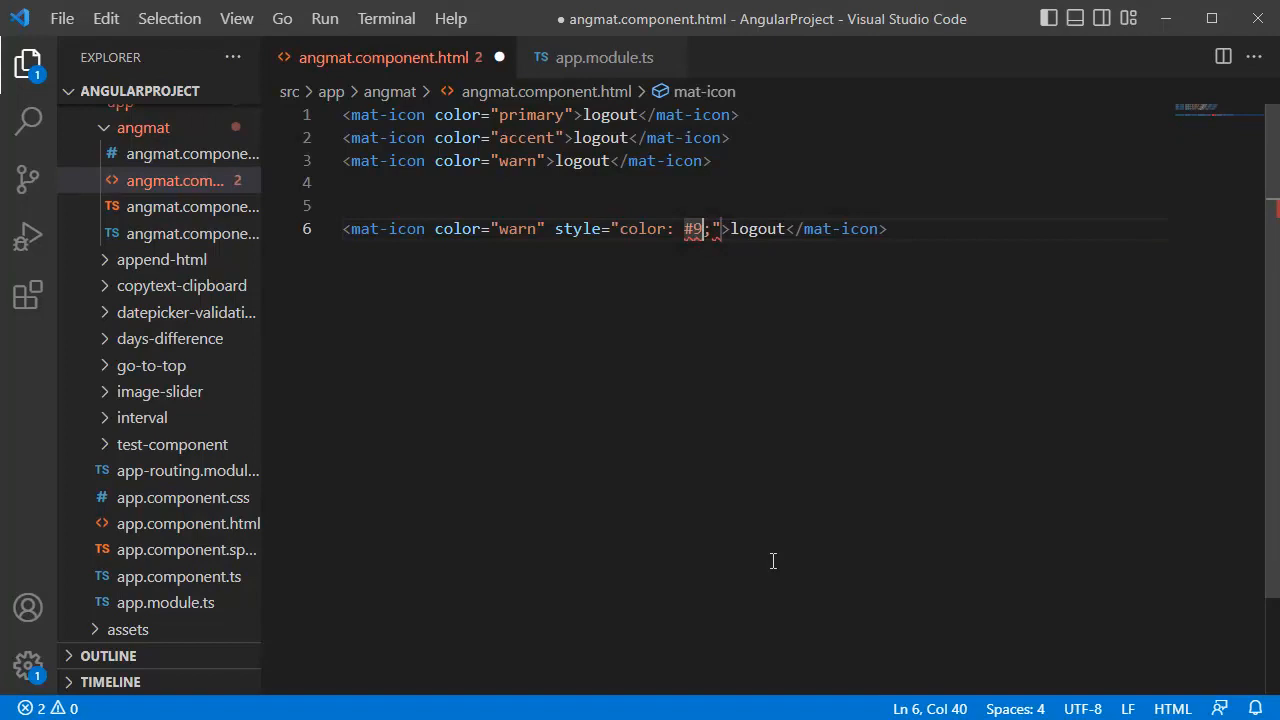
{"action": "type", "text": "60b0b"}
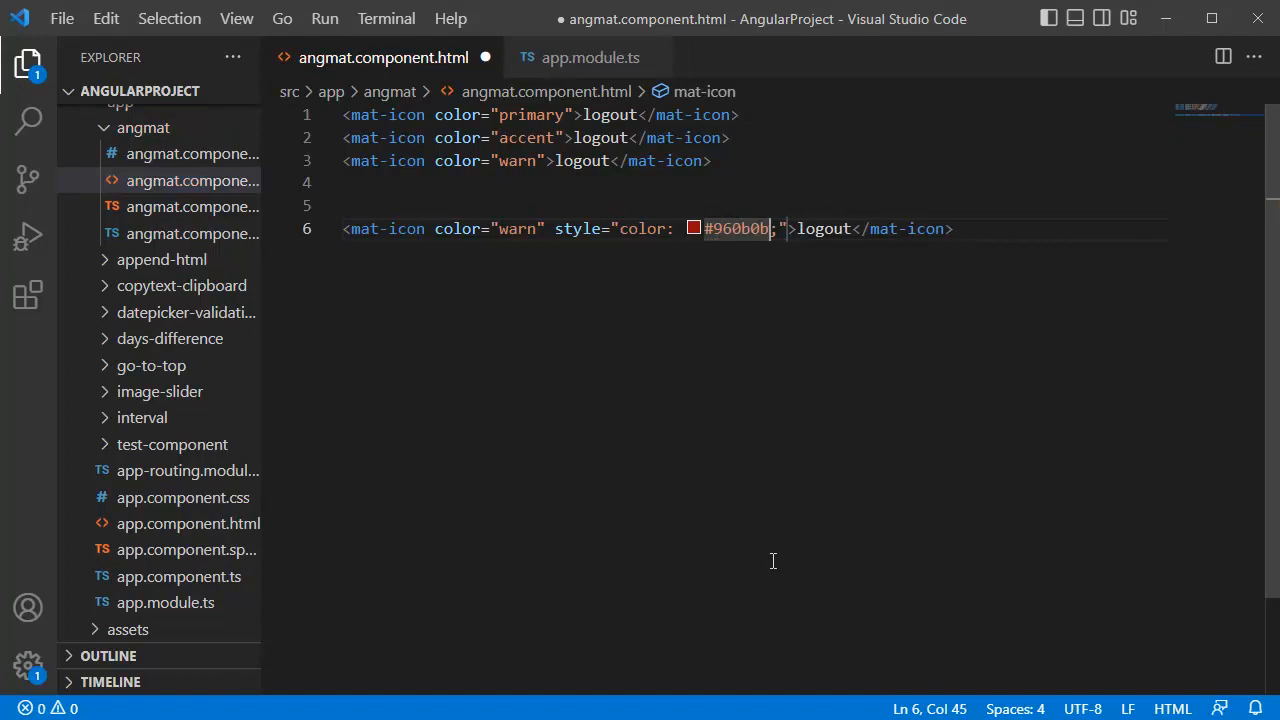
{"action": "key", "text": "ctrl+s"}
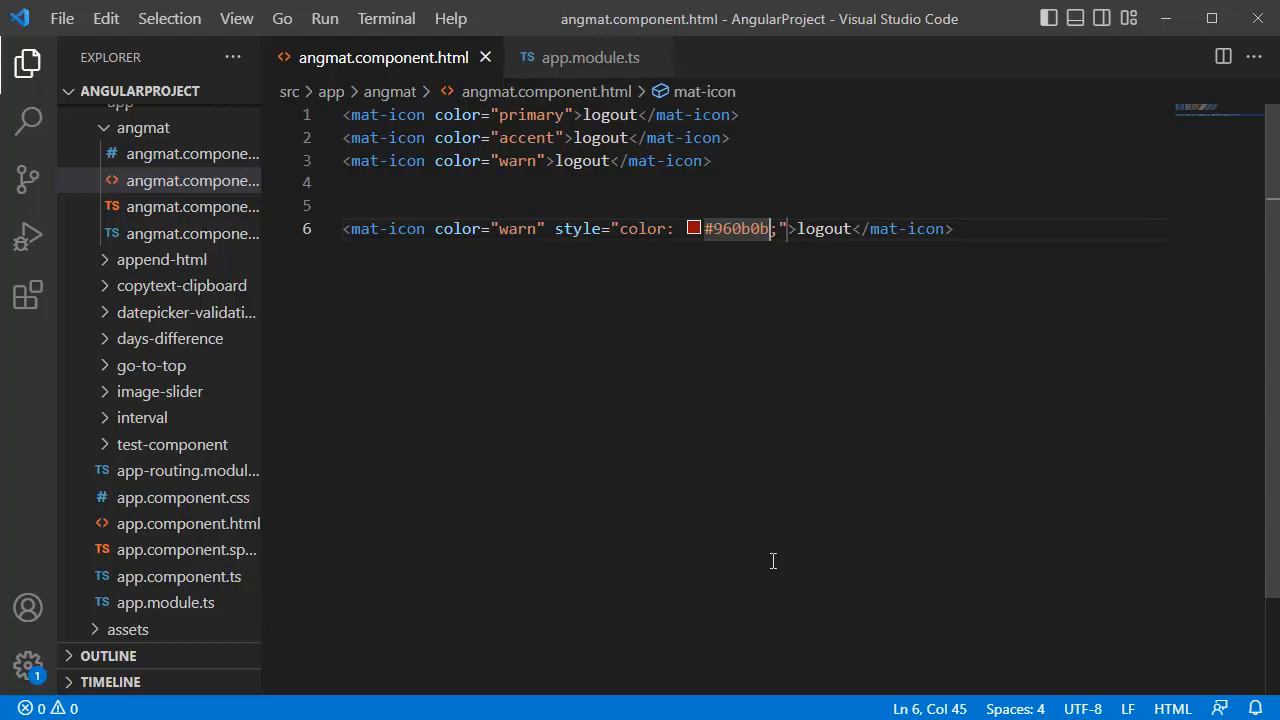